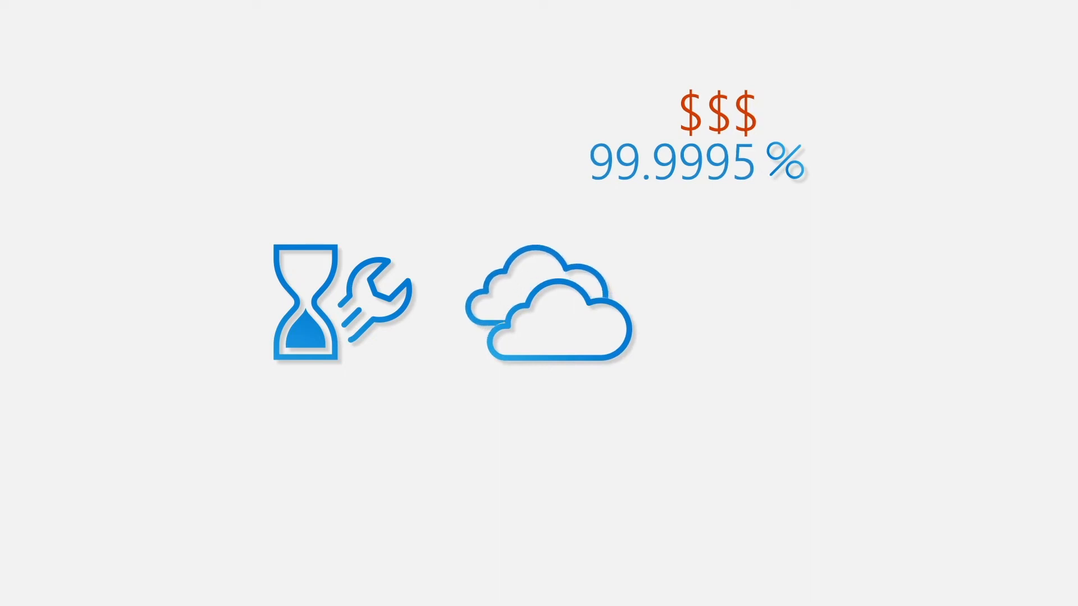
mouse_move(739, 309)
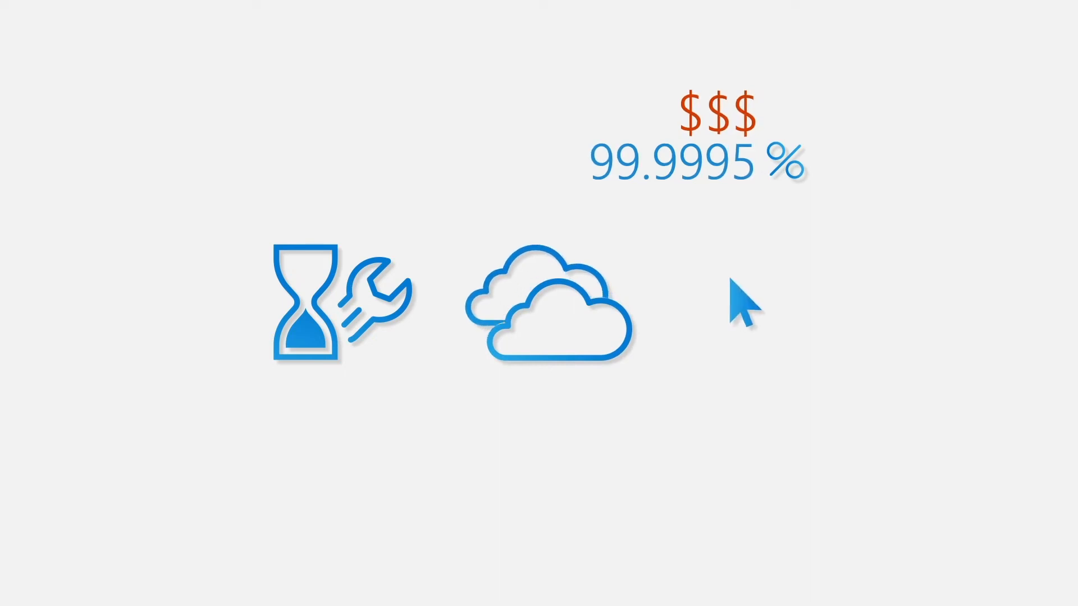